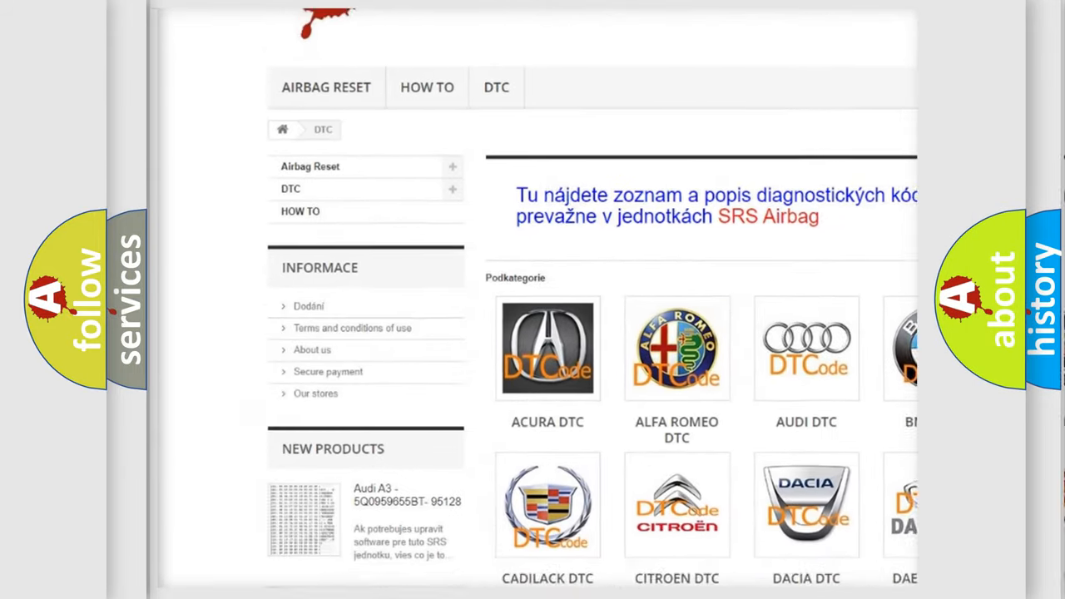
{"action": "scroll", "scroll_direction": "down", "scroll_amount": 3}
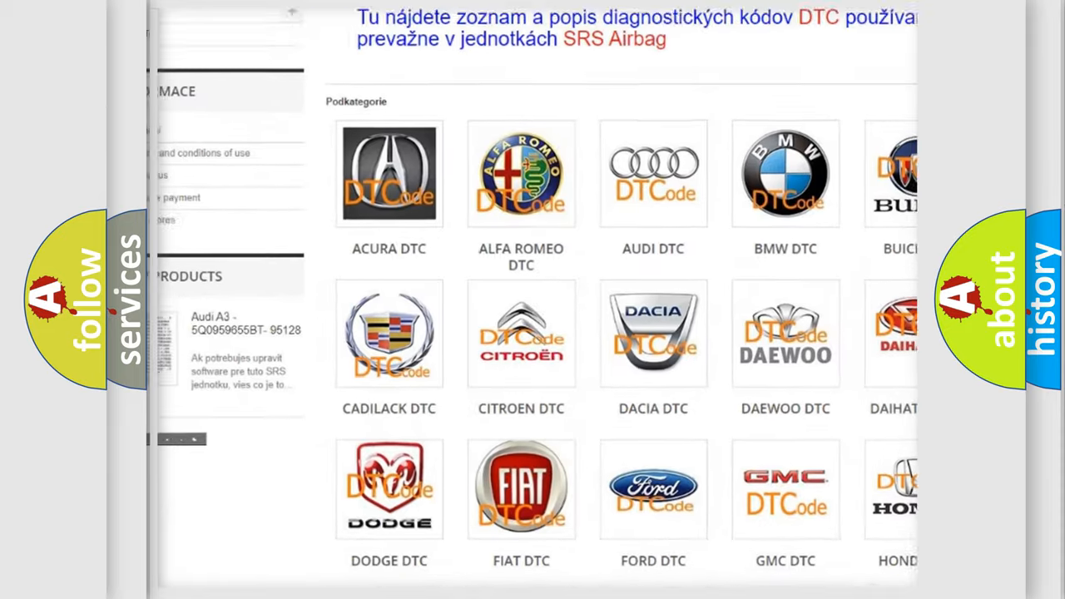
{"action": "scroll", "scroll_direction": "down", "scroll_amount": 3}
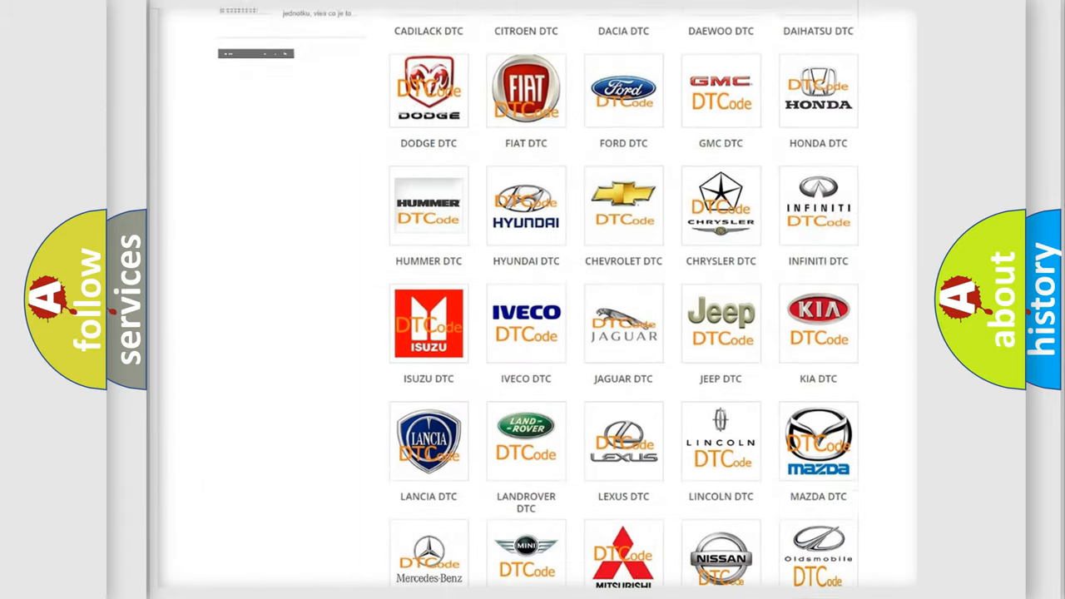
{"action": "scroll", "scroll_direction": "down", "scroll_amount": 3}
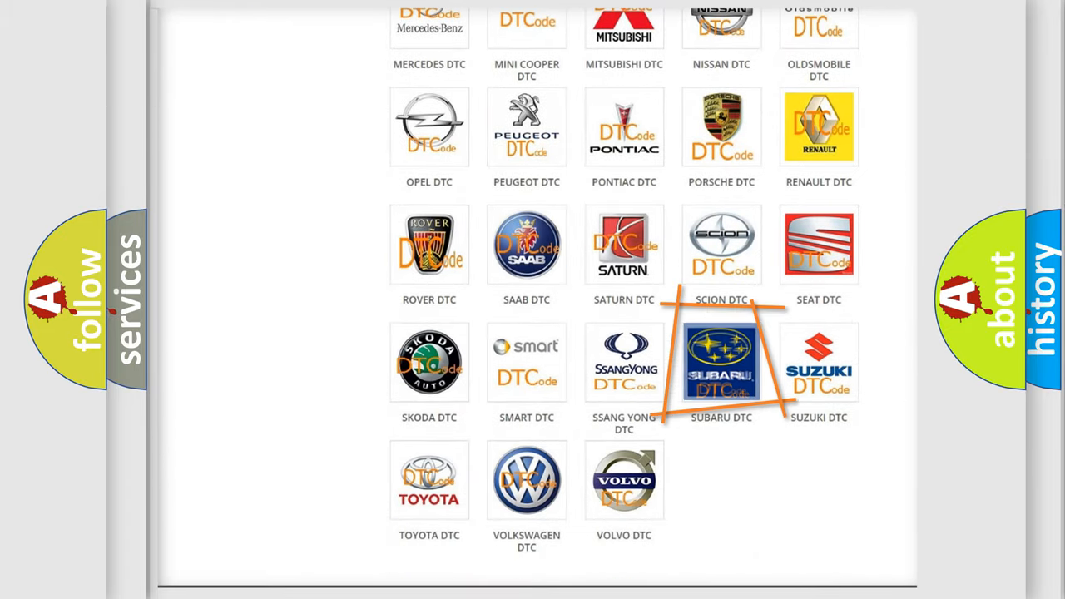